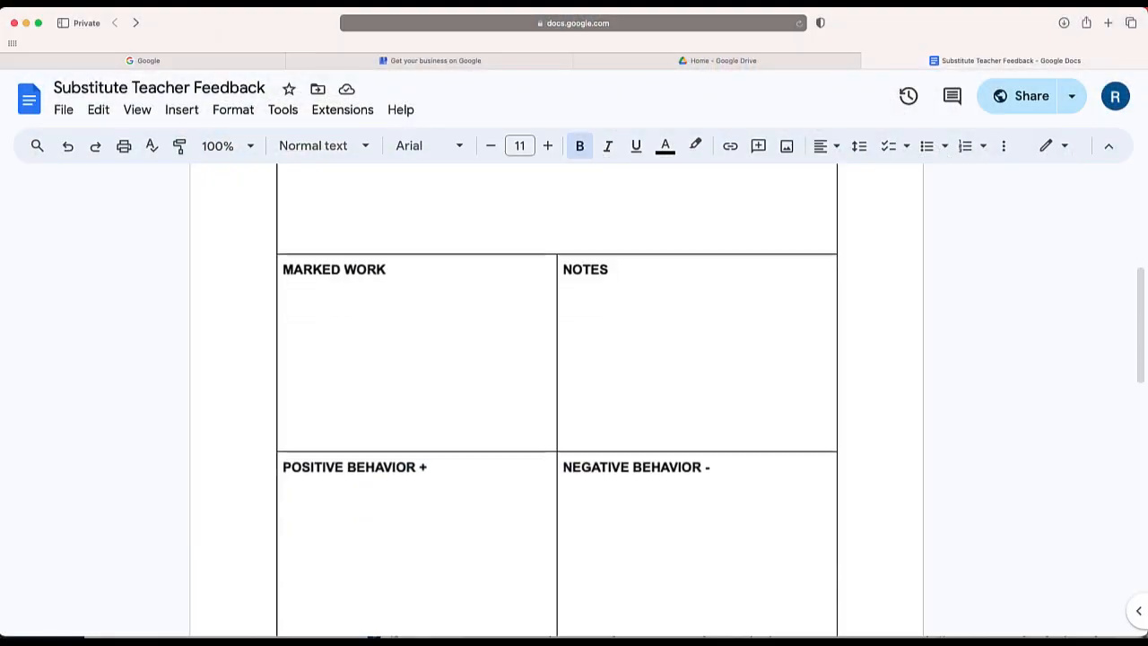
- Copy the Substitute Teacher Feedback share link from the Share dialog and close it
{"action": "scroll", "scroll_direction": "up", "scroll_amount": 3}
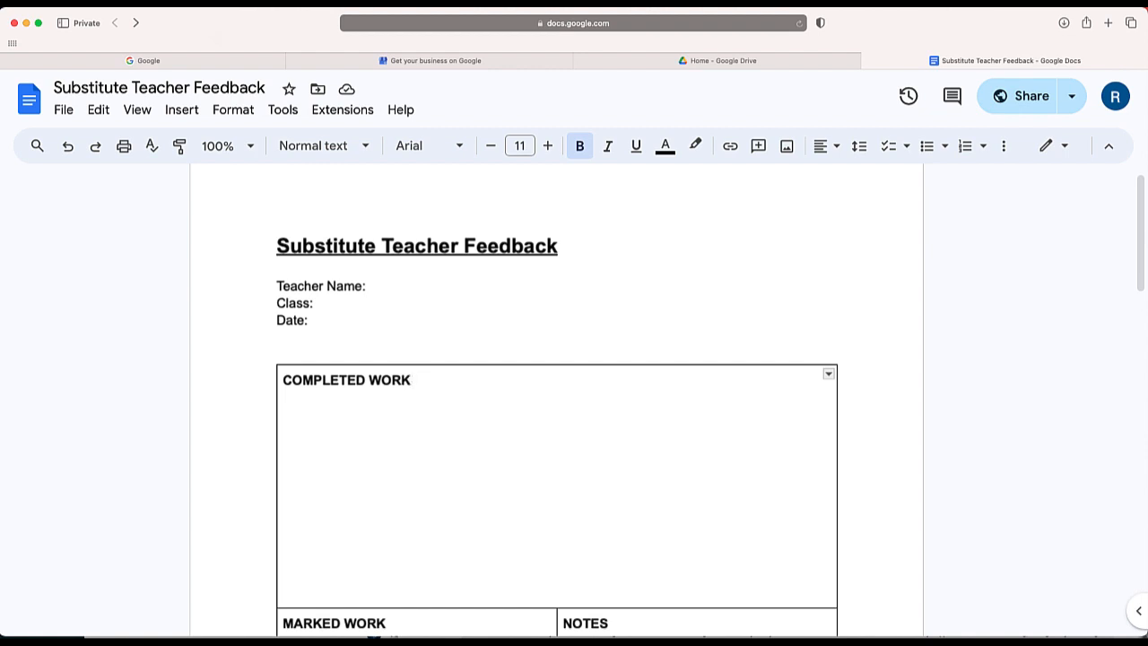
{"action": "mouse_move", "coordinate": [1018, 96]}
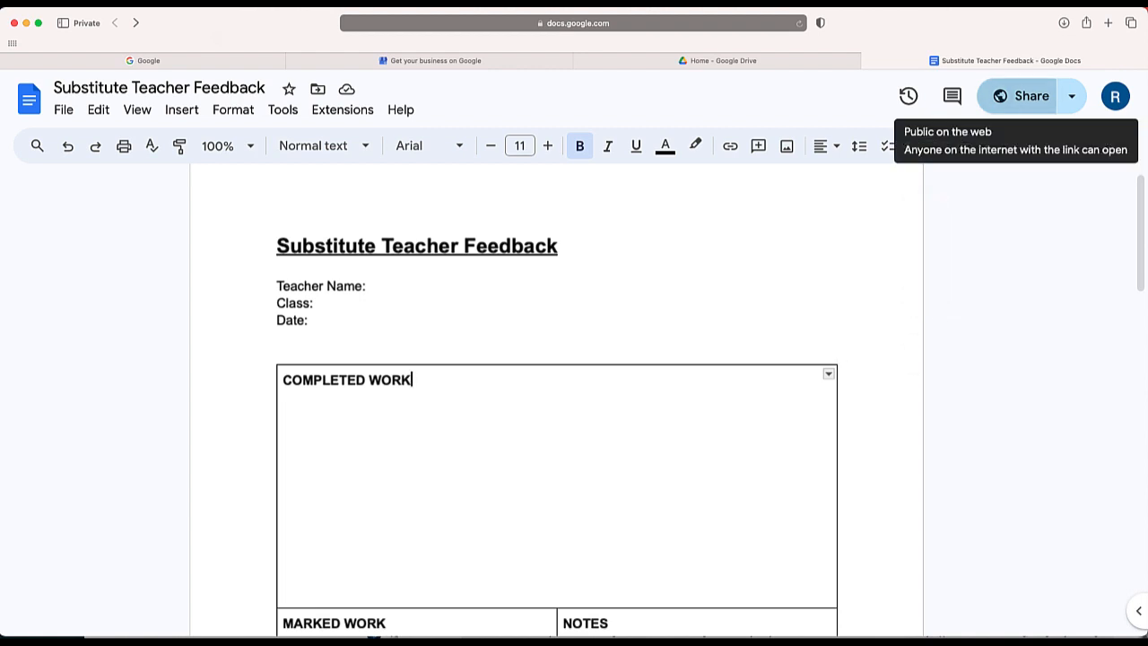
{"action": "left_click", "coordinate": [1018, 96]}
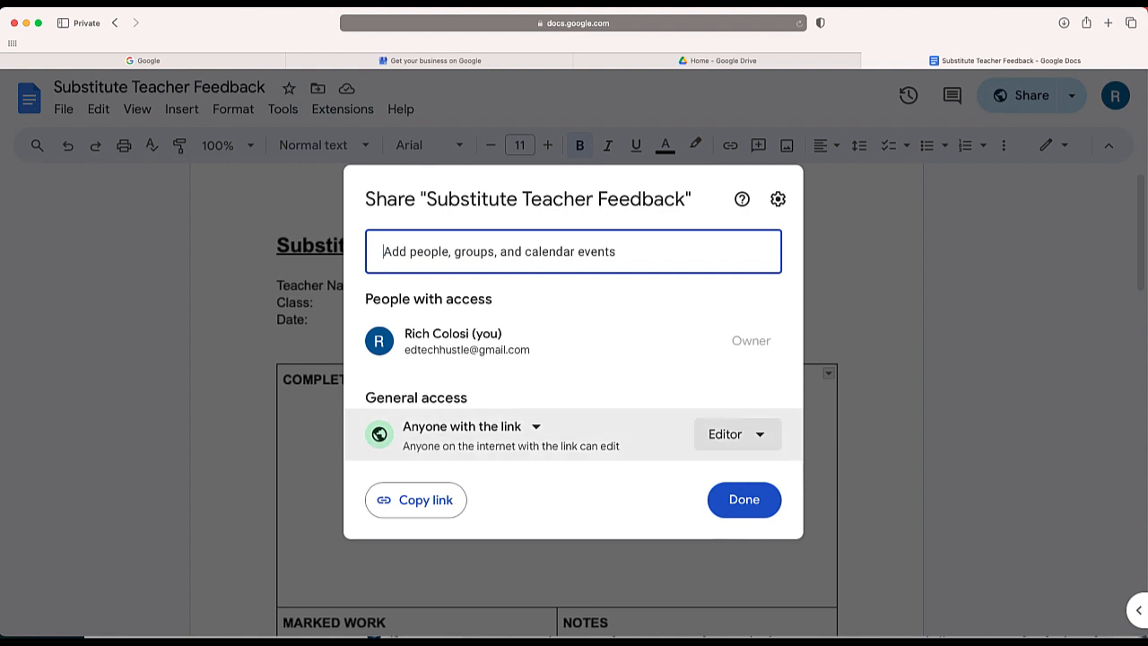
{"action": "left_click", "coordinate": [415, 499]}
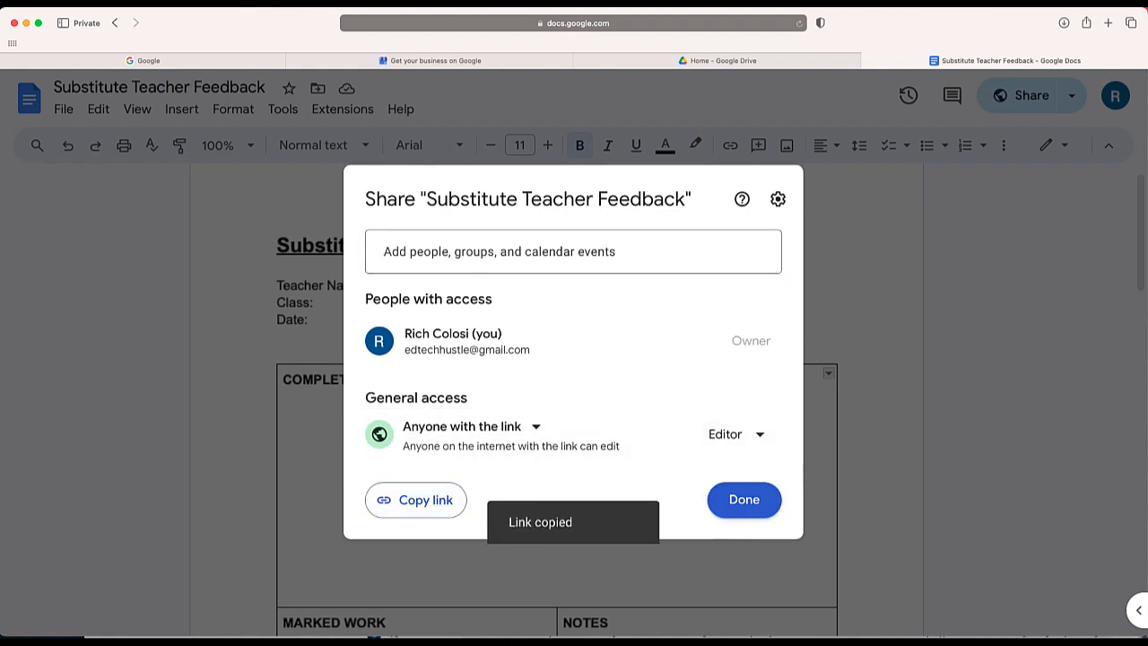
{"action": "left_click", "coordinate": [743, 500]}
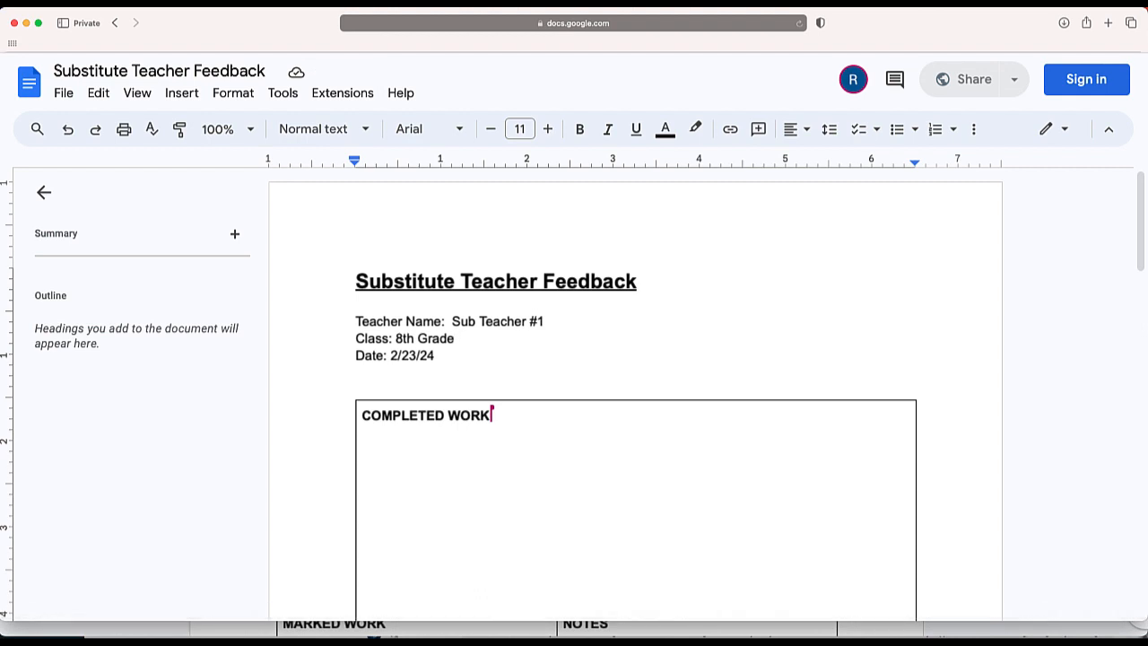
- Replace the 1 in 'Sub Teacher #1' with 2 in the Teacher Name line
{"action": "left_click", "coordinate": [455, 338]}
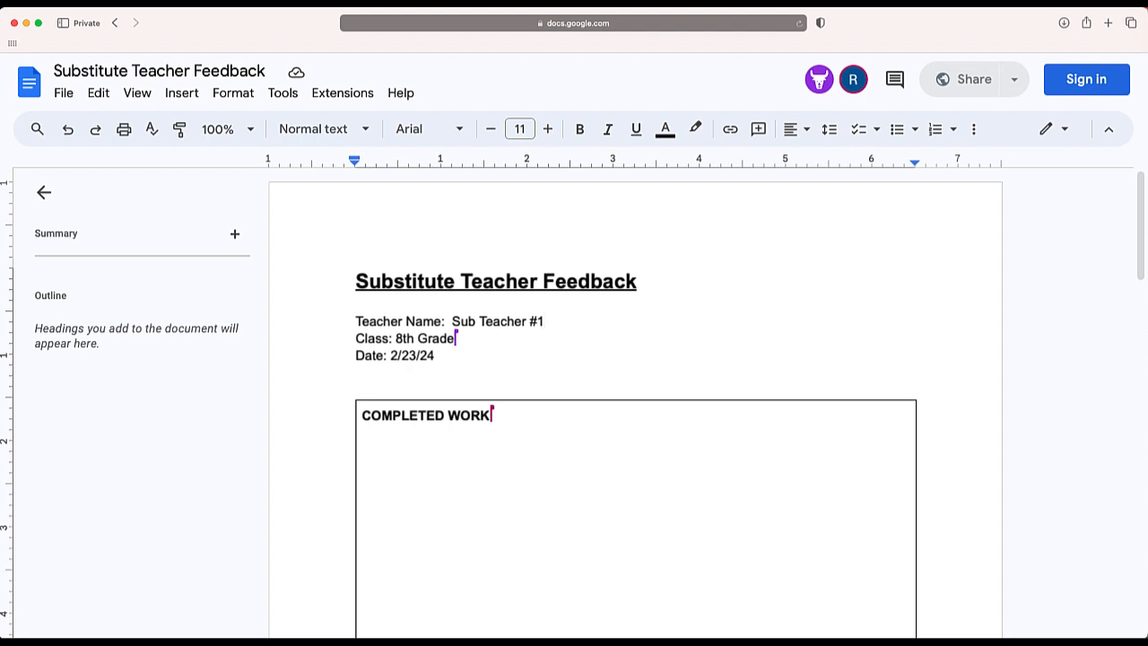
{"action": "type", "text": "2"}
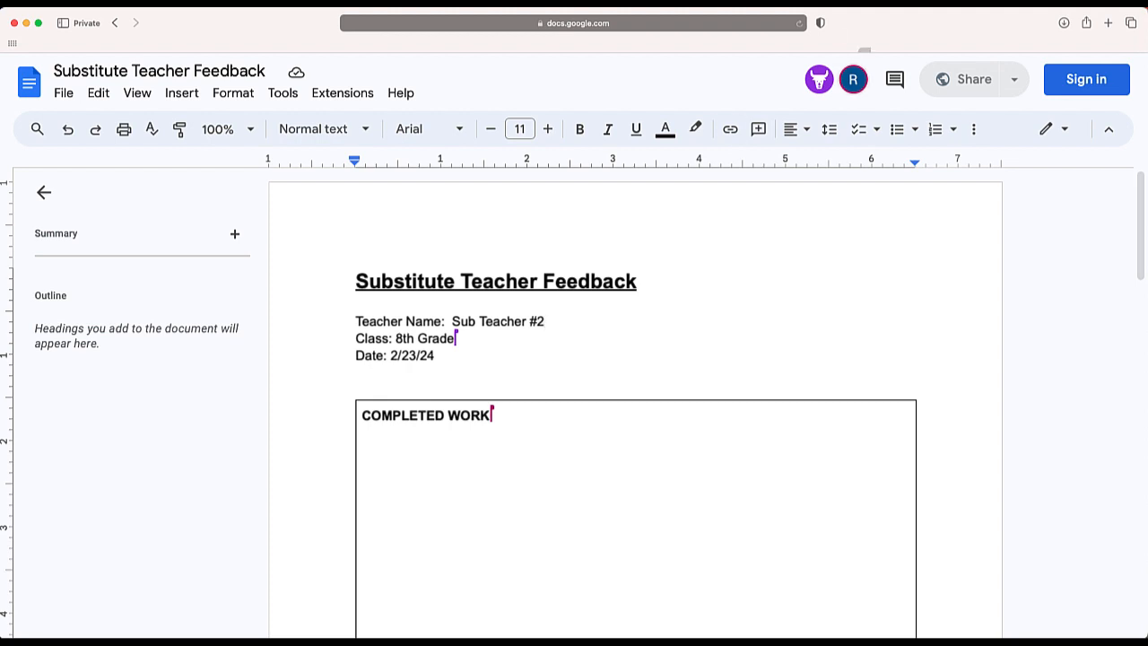
{"action": "mouse_move", "coordinate": [817, 79]}
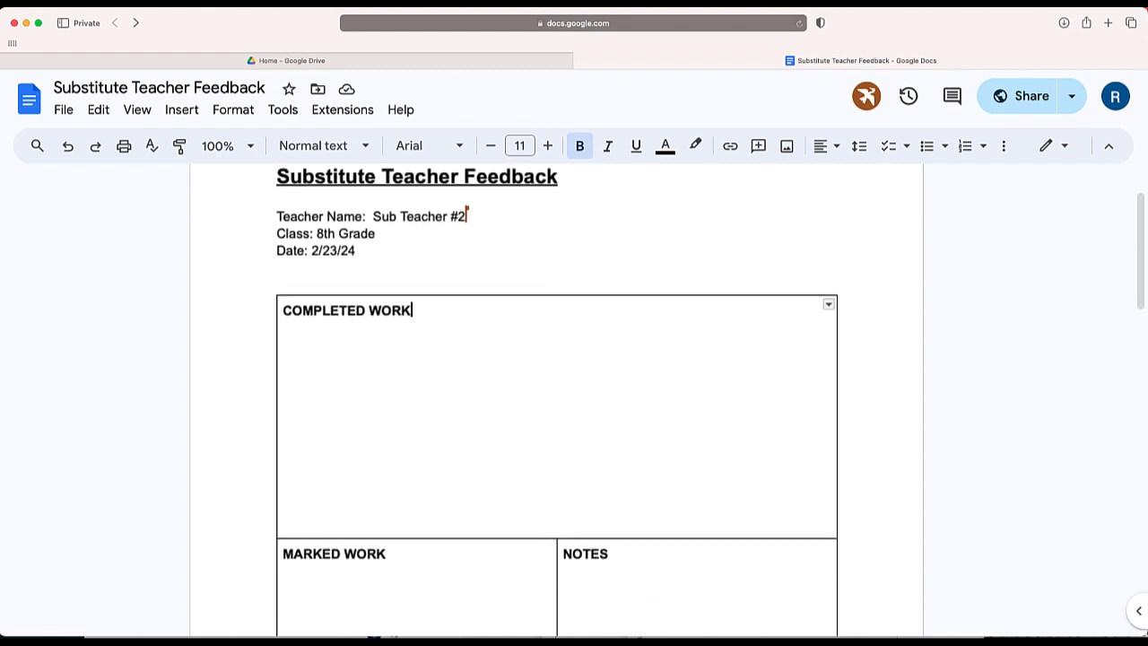
- Copy the edit share link again via the Share dialog, then close it
{"action": "scroll", "scroll_direction": "up", "scroll_amount": 3}
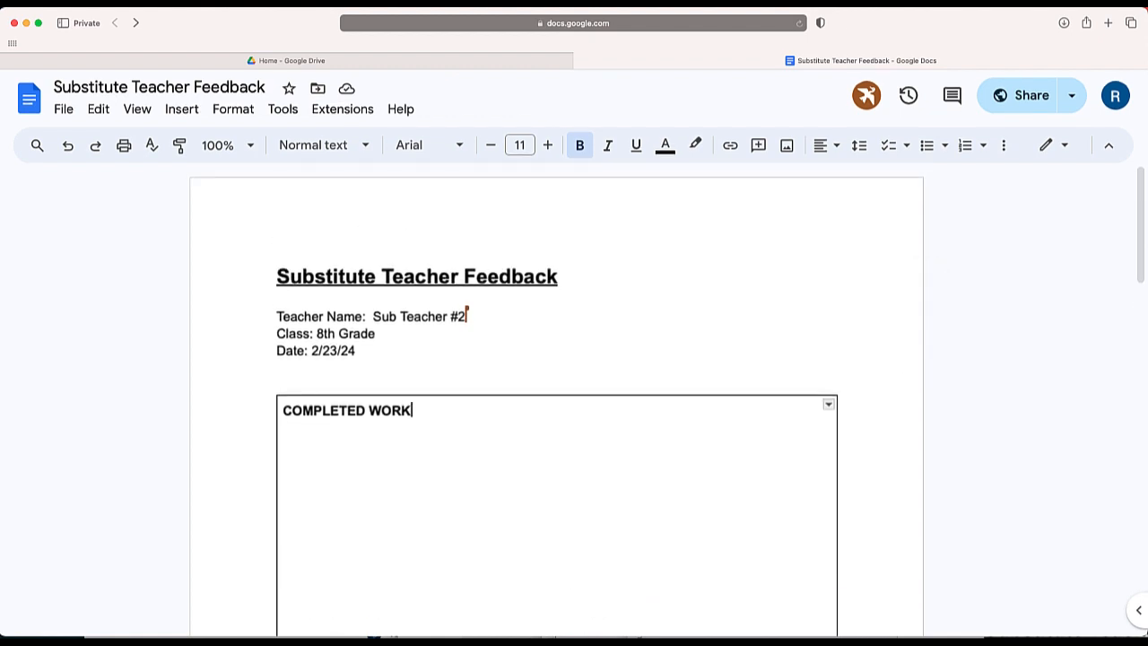
{"action": "left_click", "coordinate": [1018, 95]}
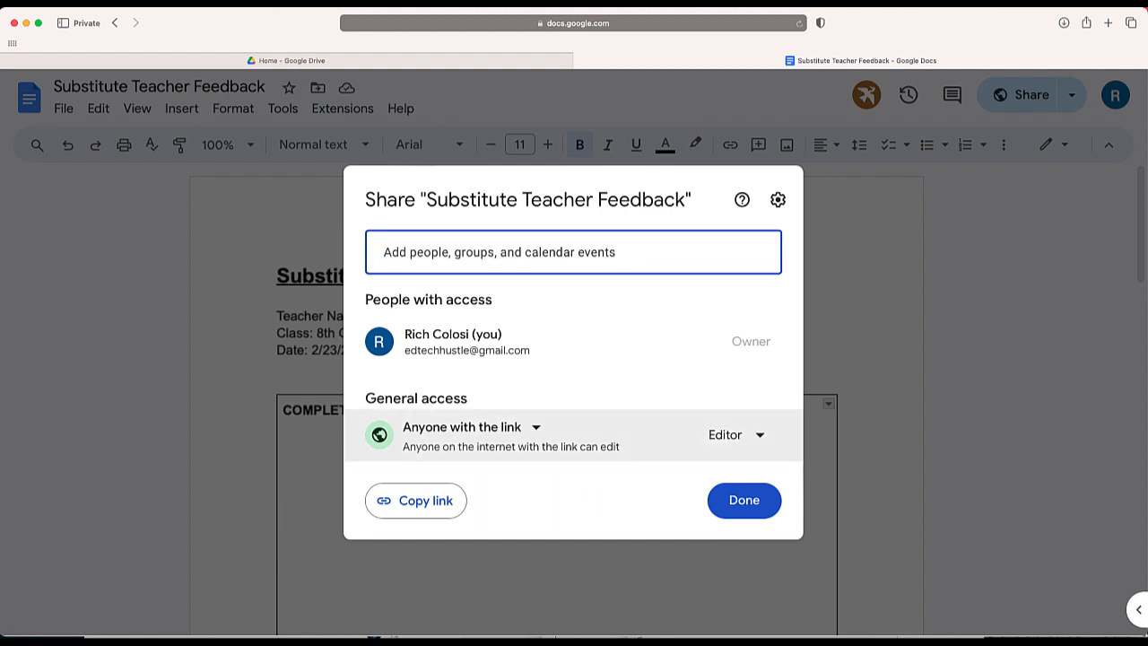
{"action": "left_click", "coordinate": [415, 499]}
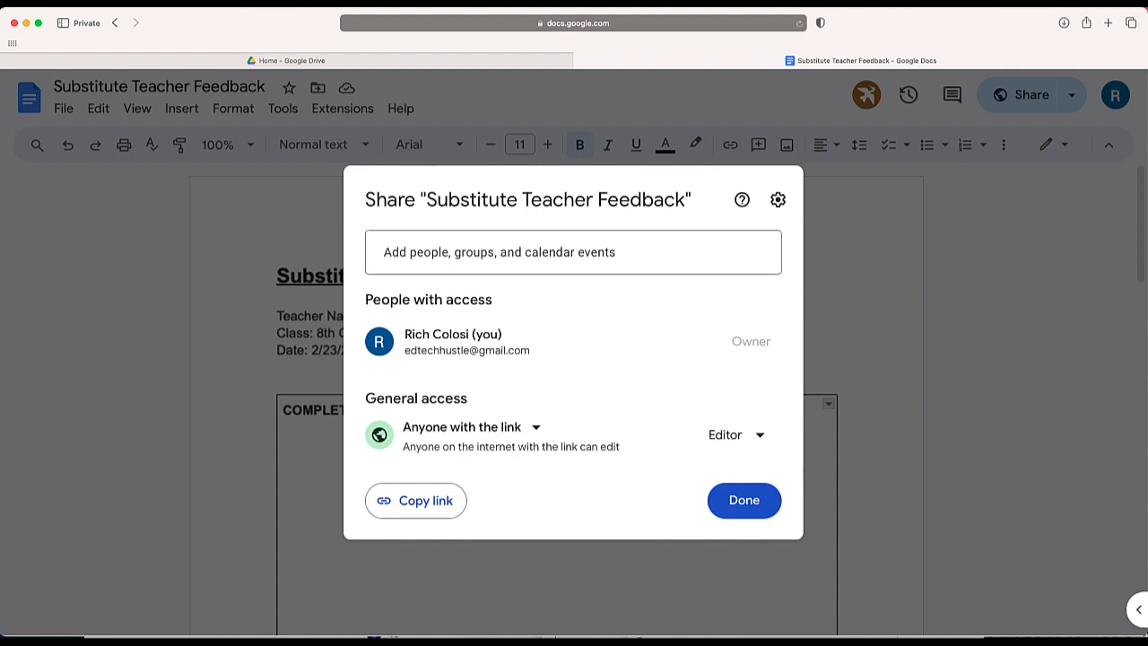
{"action": "left_click", "coordinate": [743, 500]}
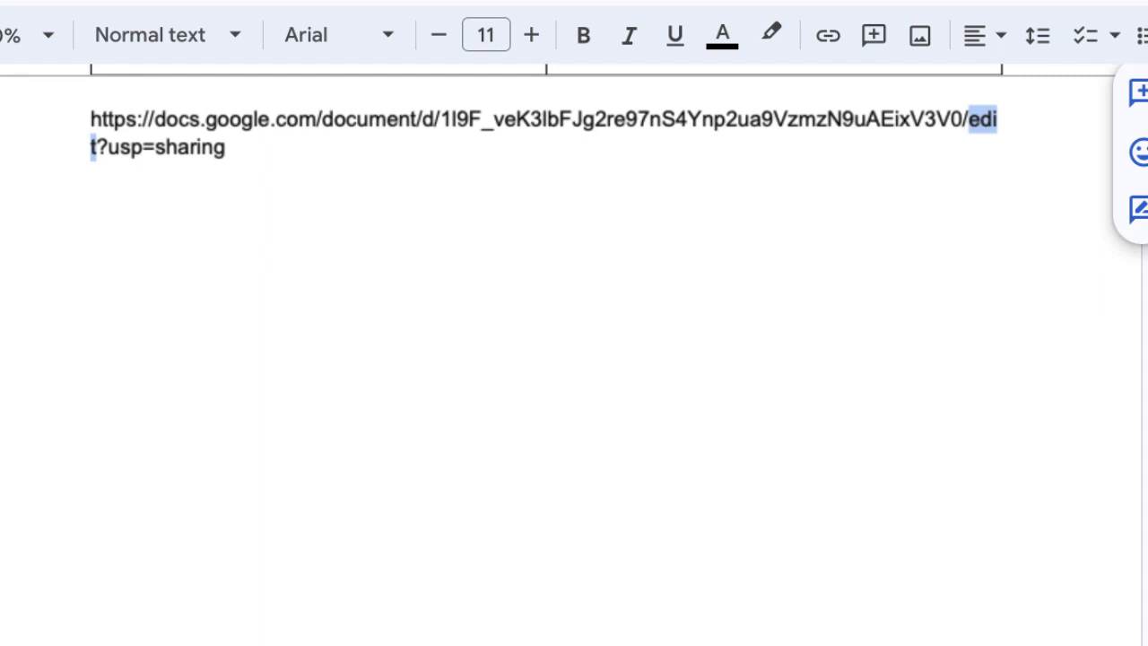
- Replace 'edit' with 'copy' at the end of the pasted share link
{"action": "type", "text": "copy"}
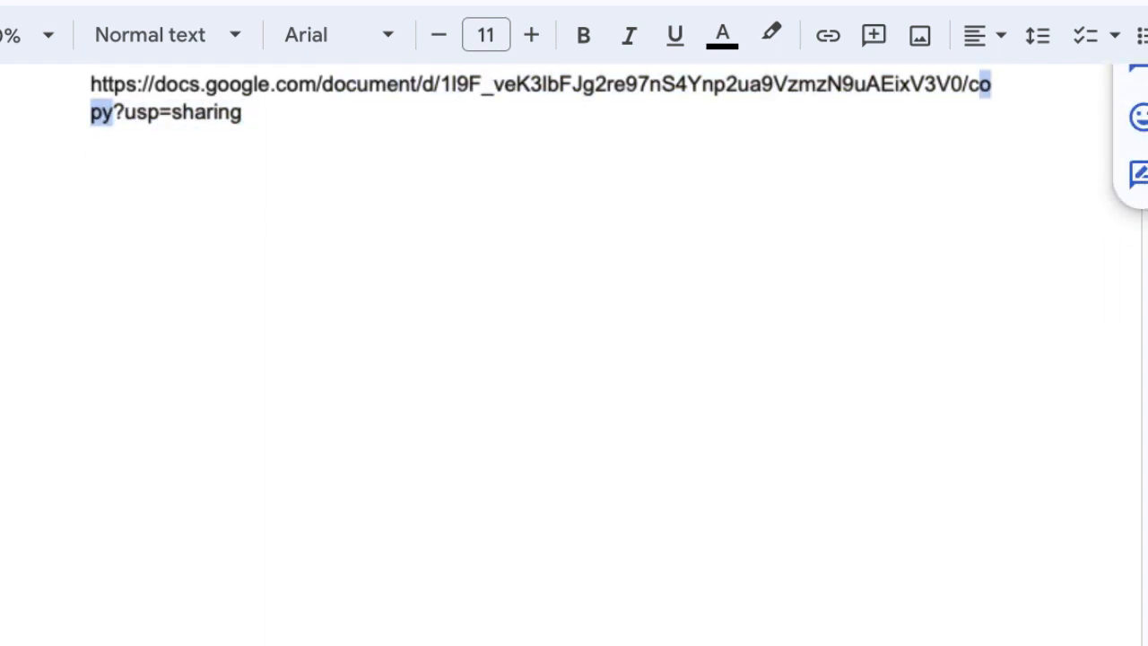
{"action": "left_click", "coordinate": [244, 112]}
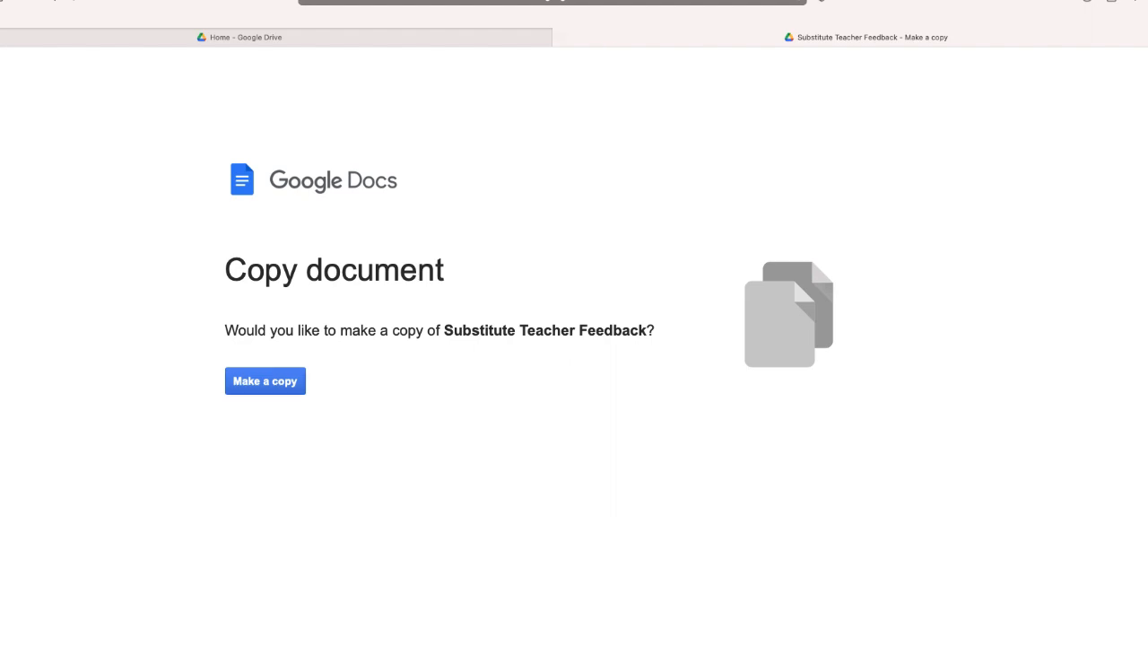
- Confirm Make a copy on the /copy link's Copy document prompt
{"action": "left_click", "coordinate": [264, 381]}
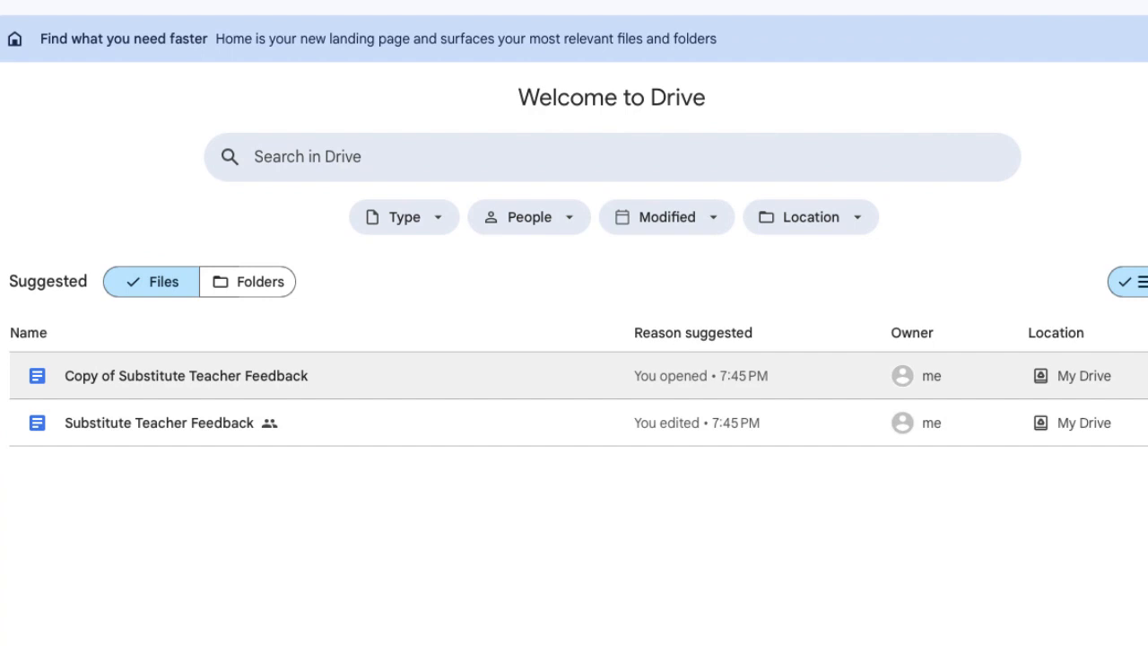
{"action": "mouse_move", "coordinate": [185, 375]}
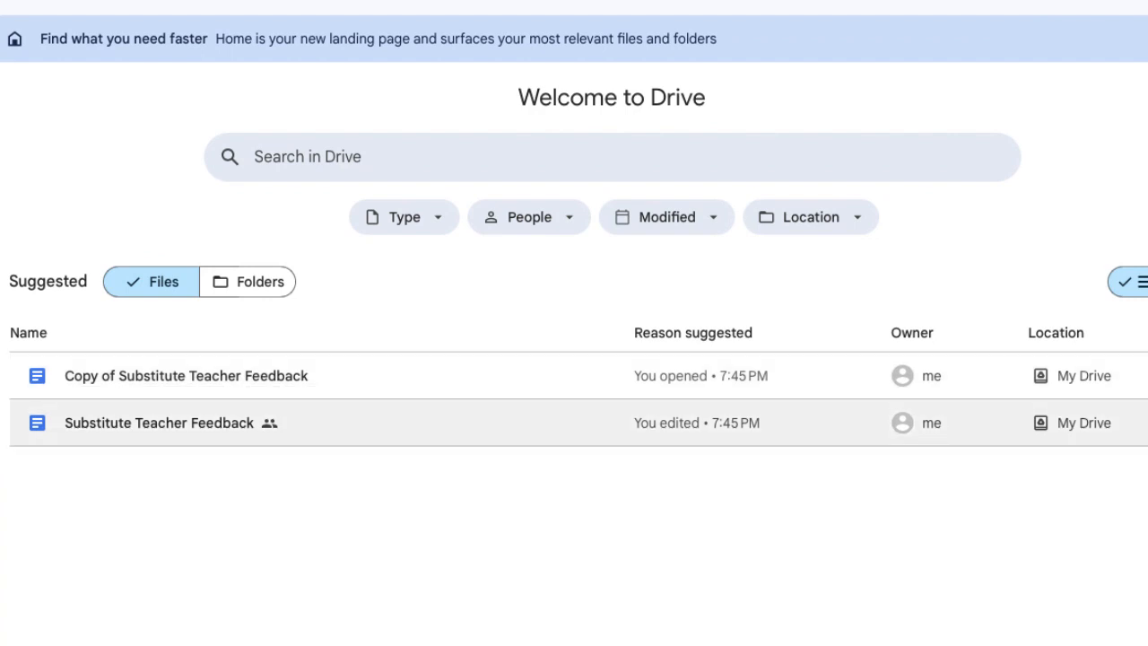
{"action": "mouse_move", "coordinate": [186, 375]}
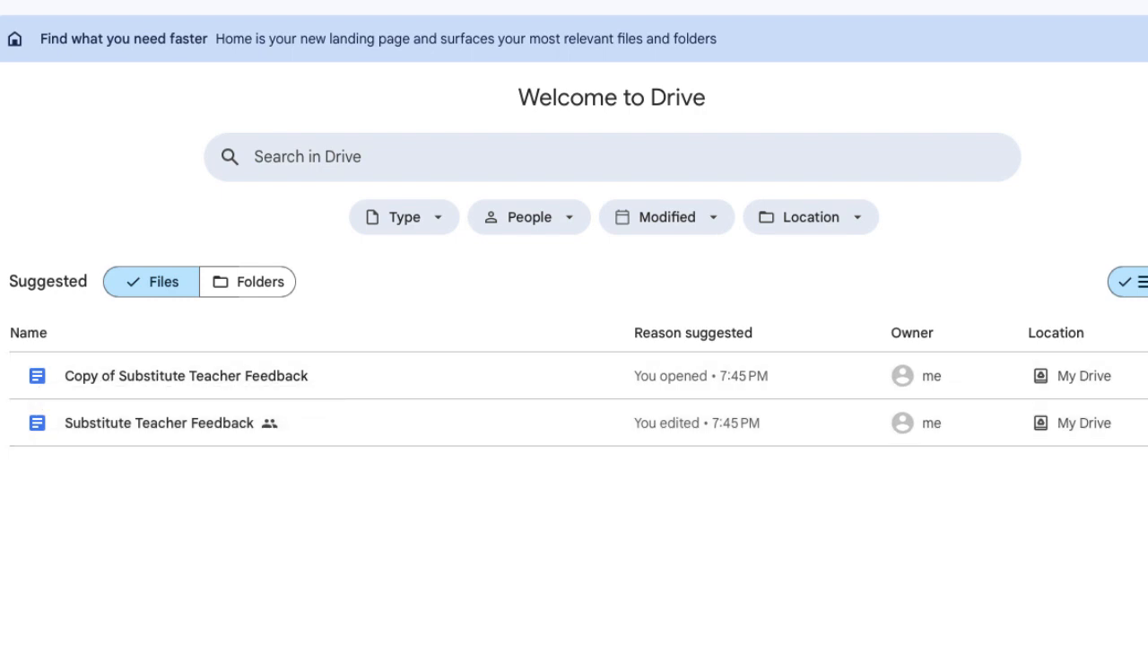
- Double-click 'Copy of Substitute Teacher Feedback' in Drive's Suggested files
{"action": "left_click", "coordinate": [186, 375]}
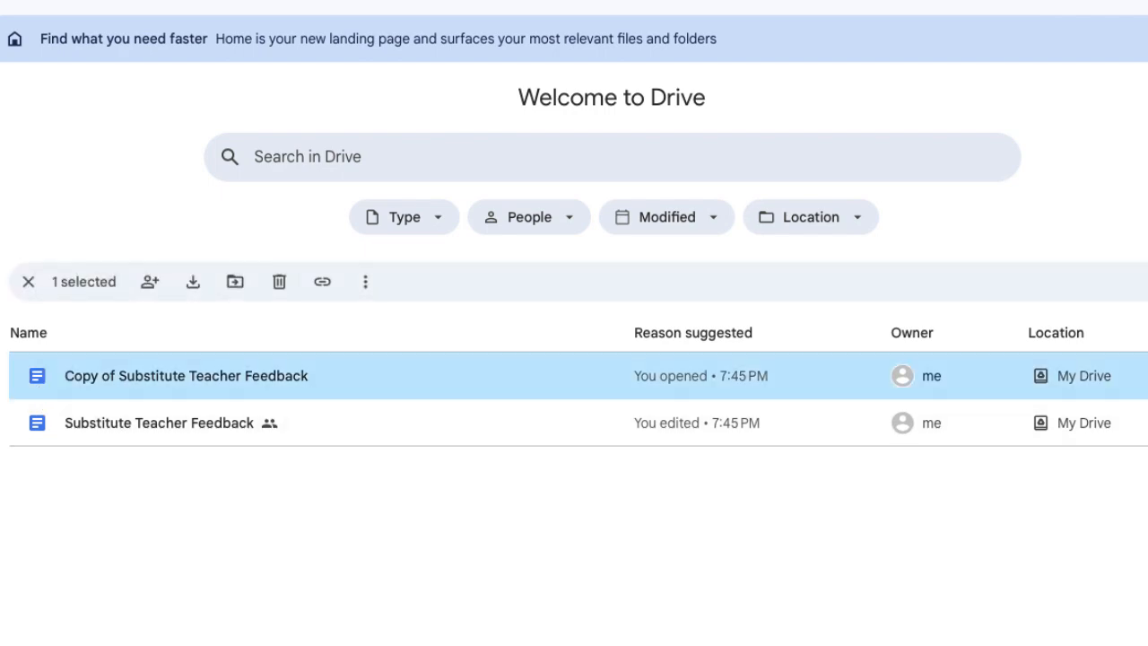
{"action": "double_click", "coordinate": [186, 376]}
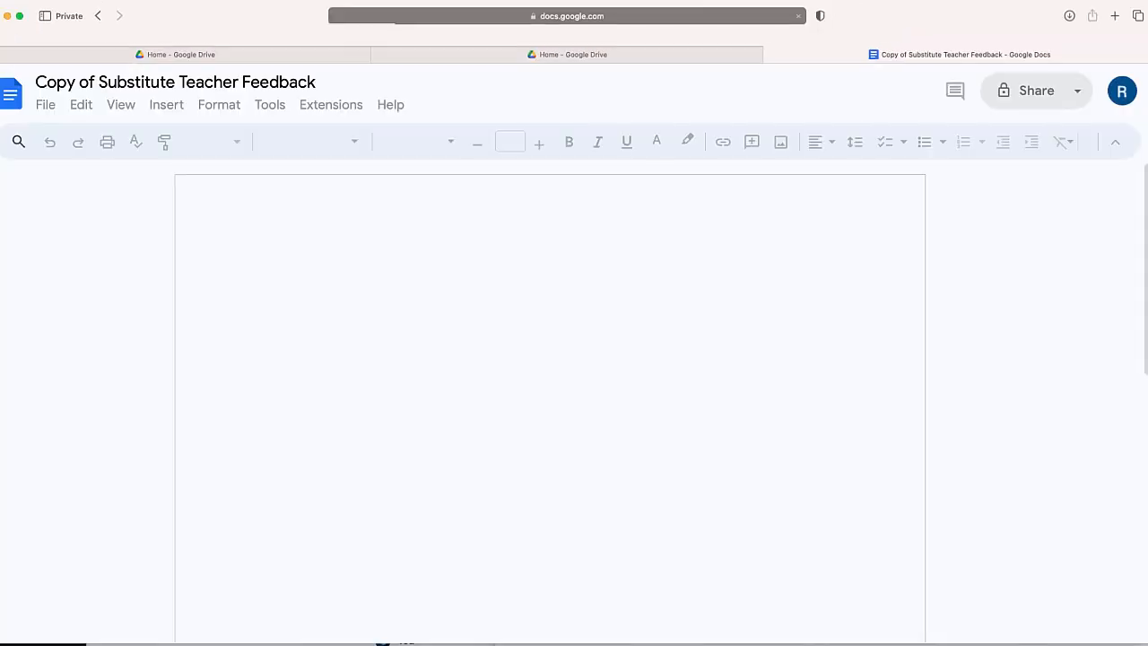